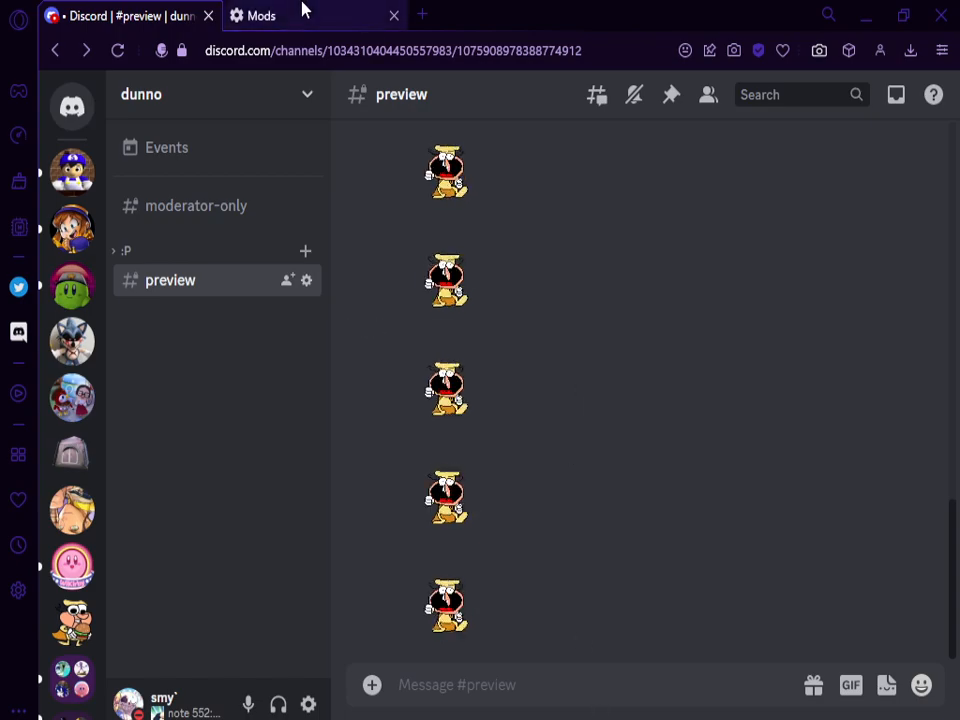
mouse_move(315, 20)
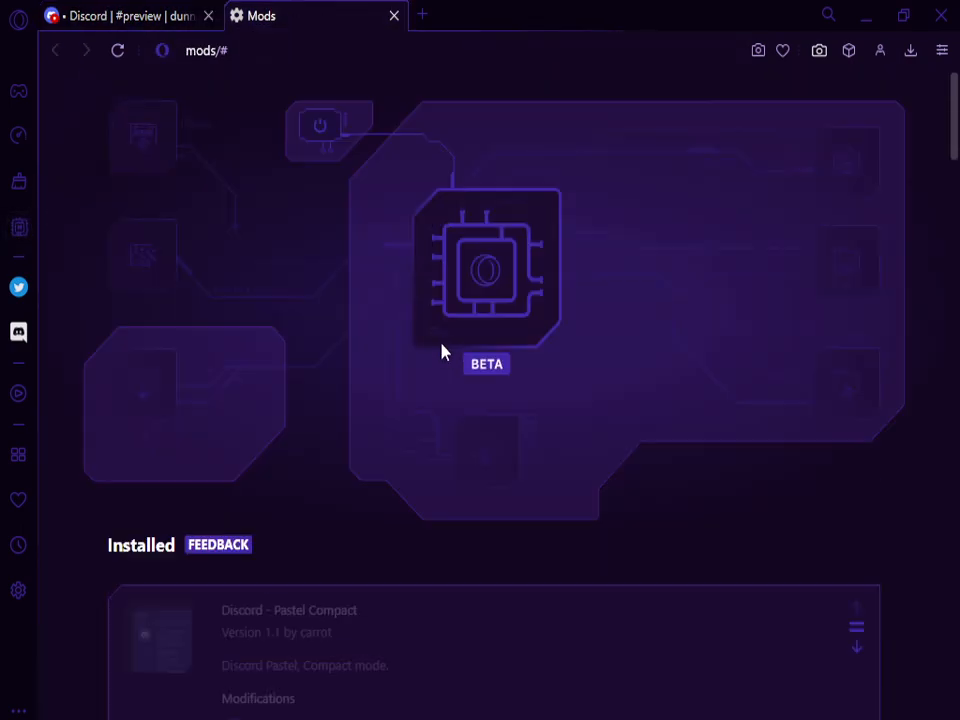
Step: Scroll through the Discord preview channel and view it with the Amoled styling
scroll("down", 3)
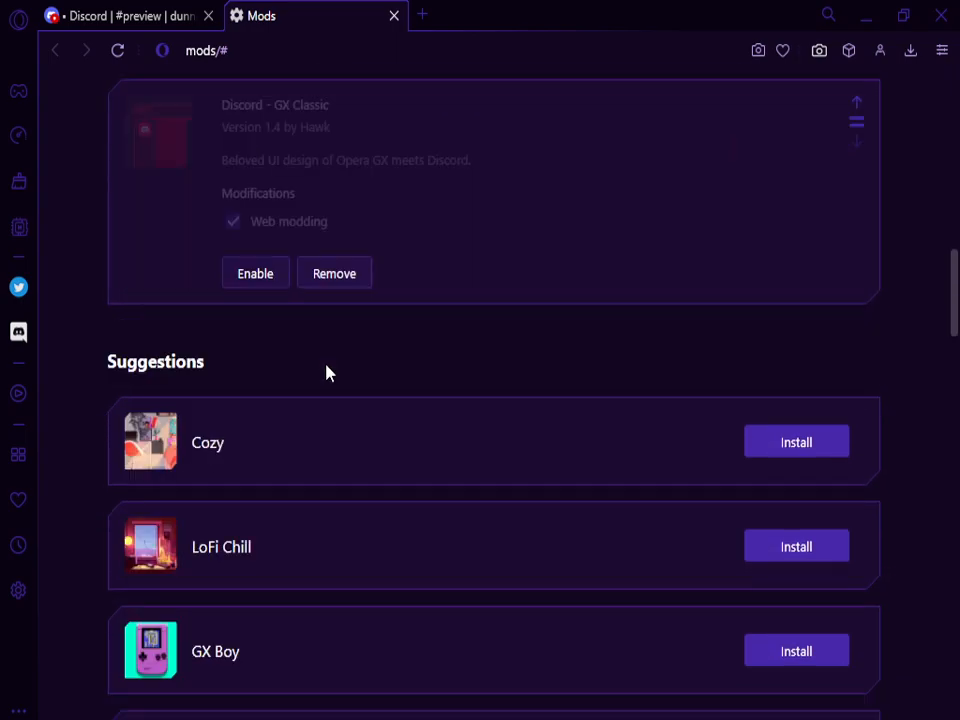
scroll("up", 3)
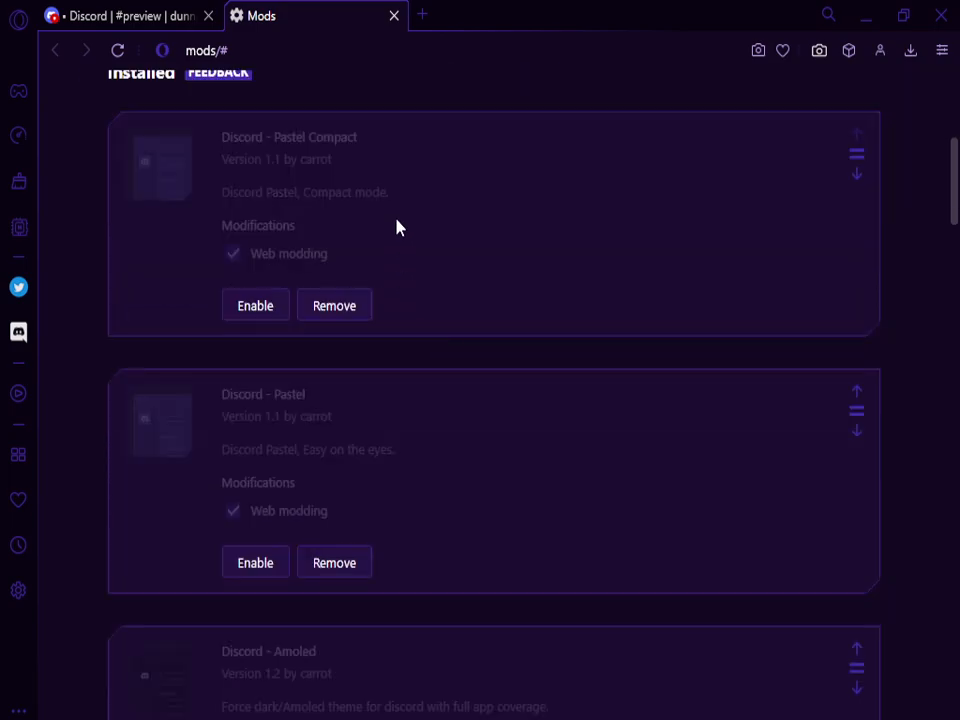
scroll("down", 3)
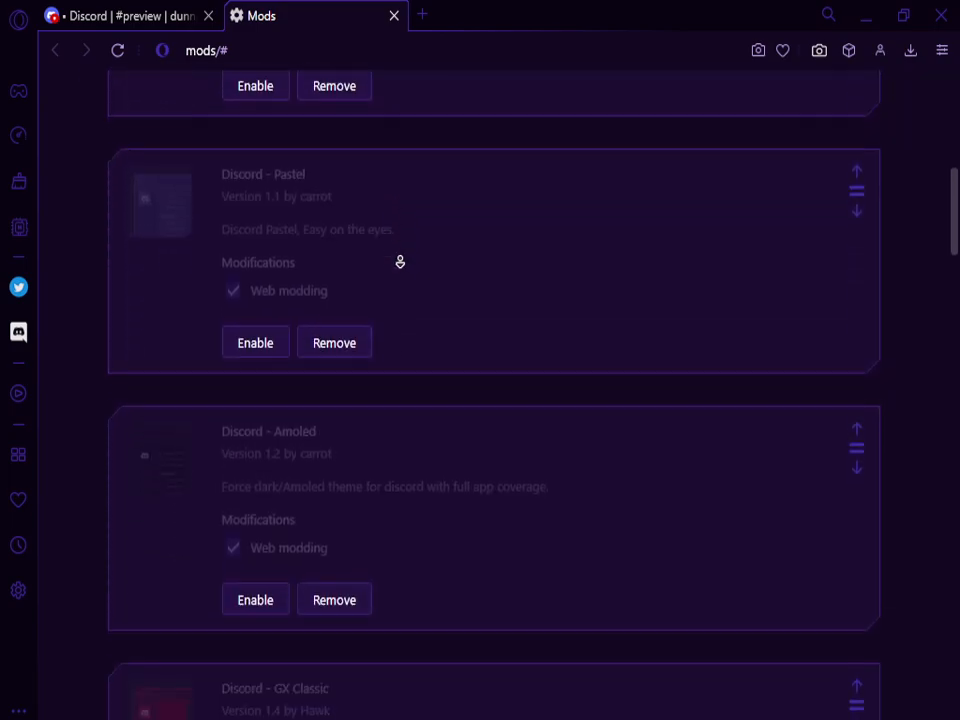
scroll("down", 3)
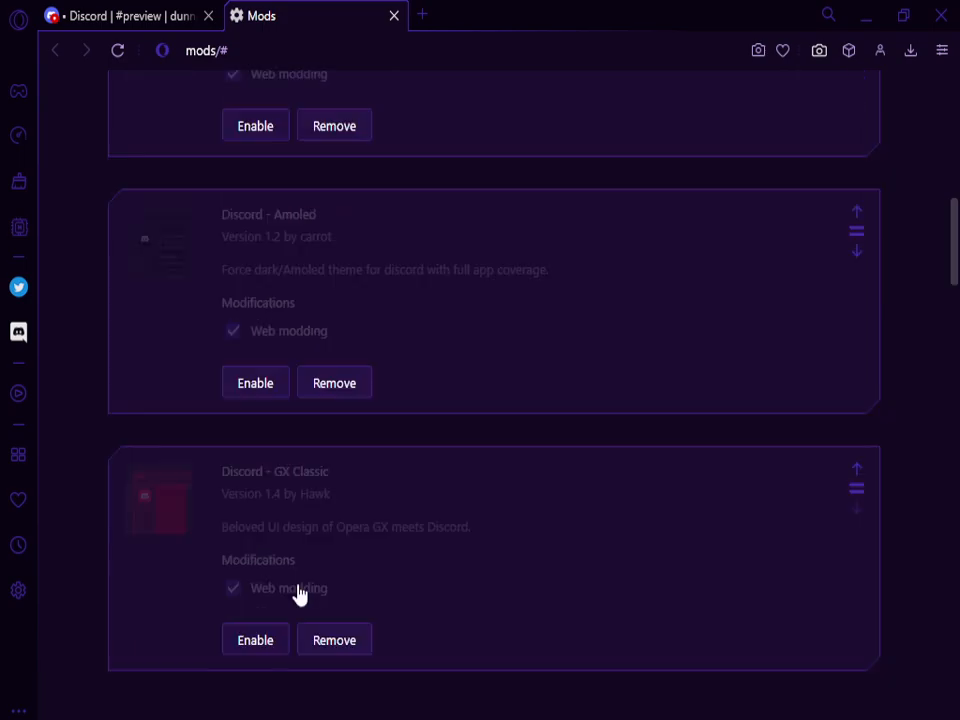
mouse_move(508, 561)
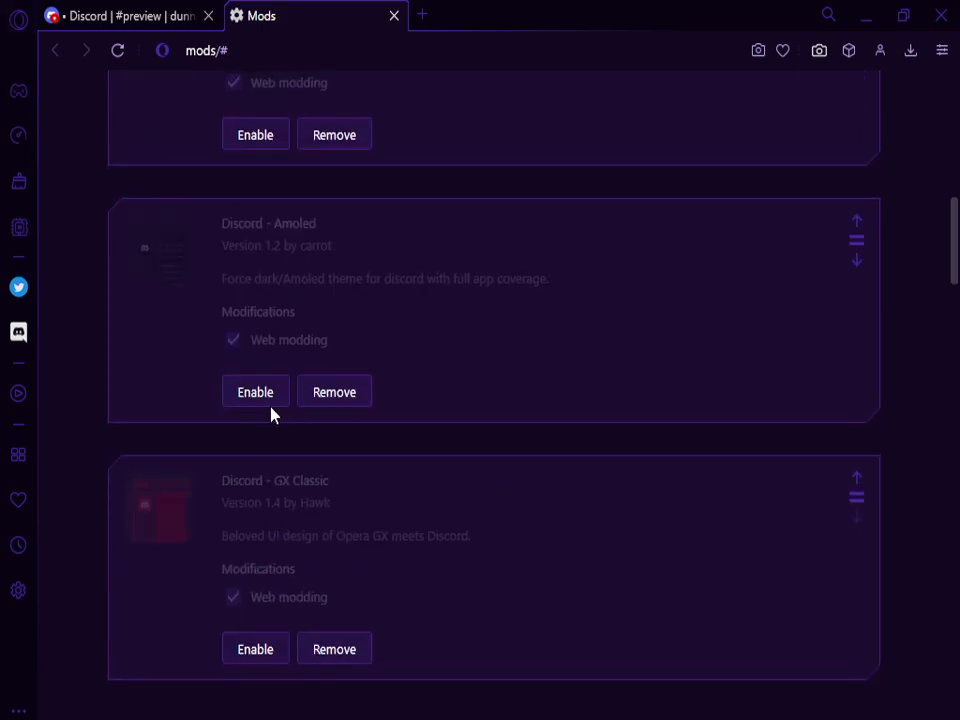
left_click(120, 20)
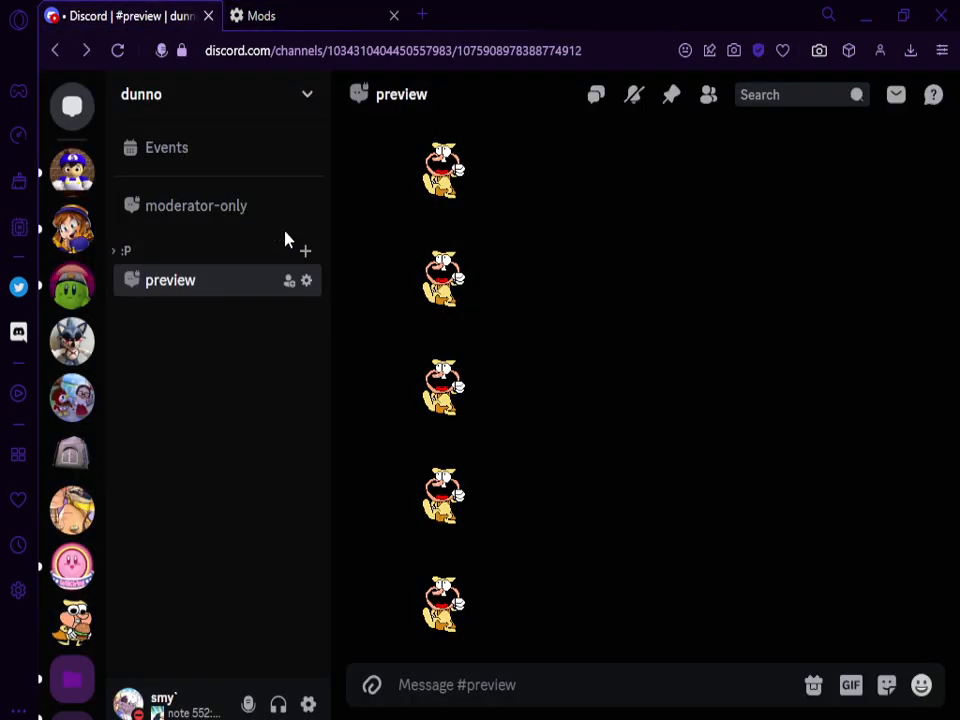
mouse_move(597, 390)
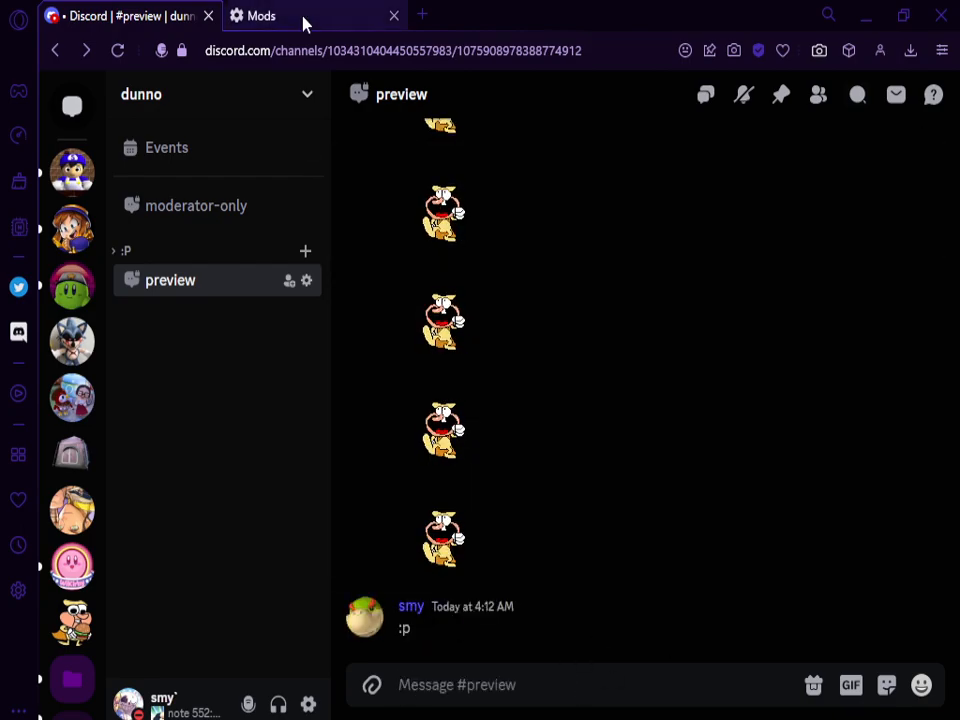
Step: Enable the Discord - Pastel mod and return to the Discord chat
left_click(262, 16)
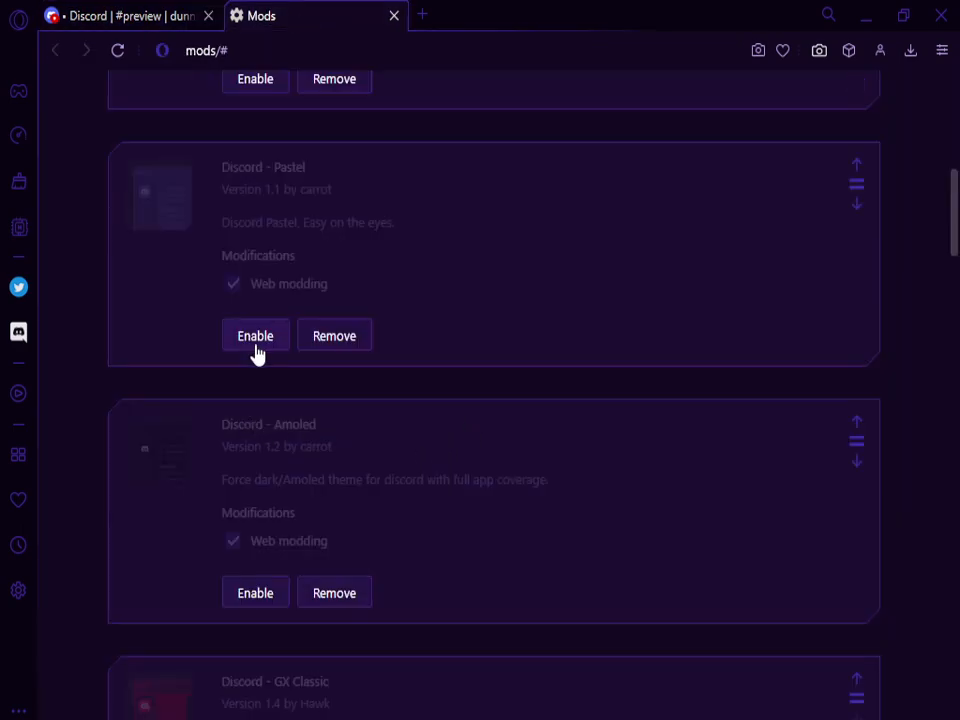
left_click(255, 335)
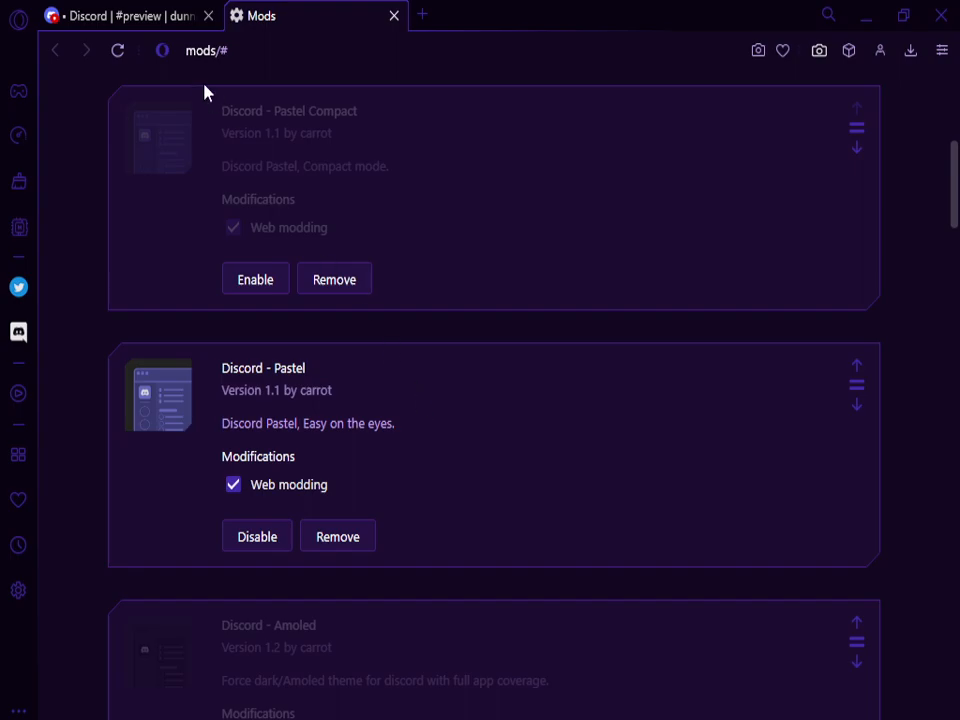
left_click(120, 17)
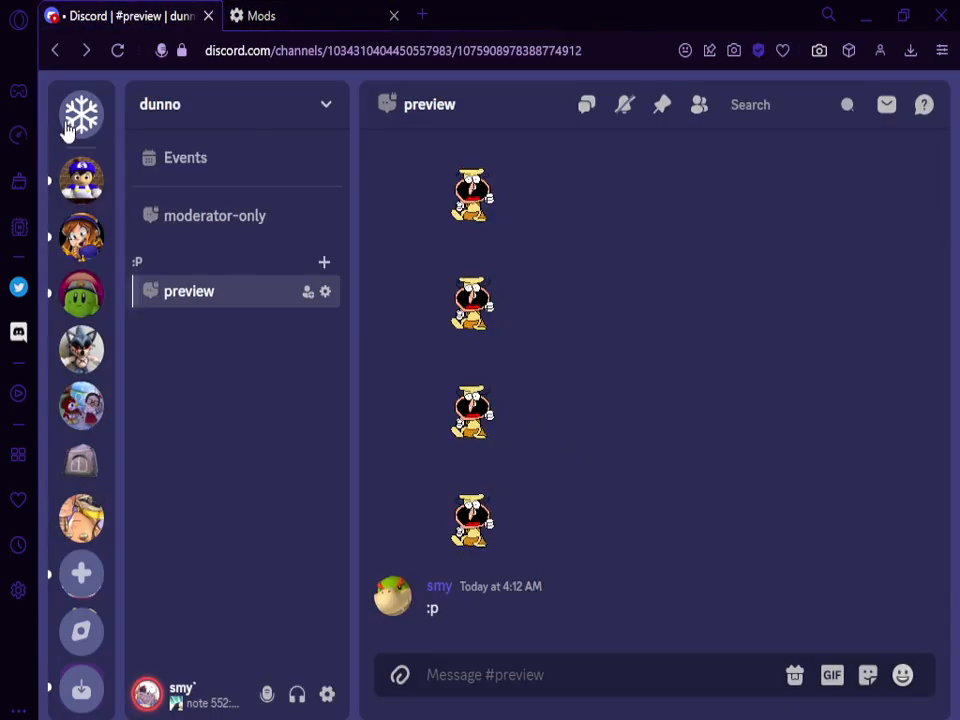
mouse_move(886, 104)
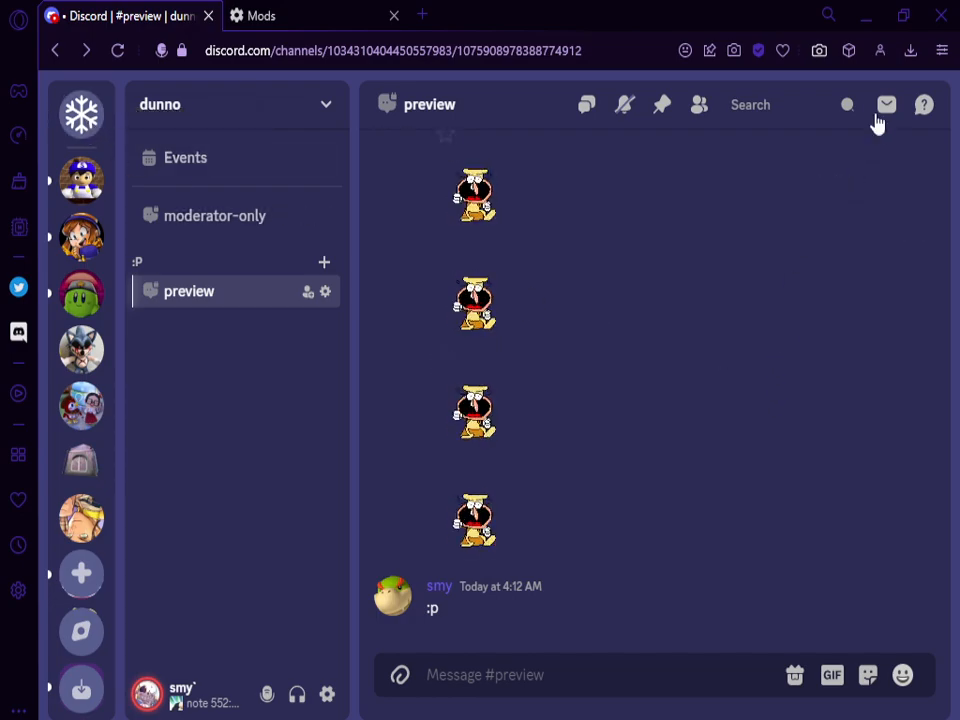
mouse_move(620, 405)
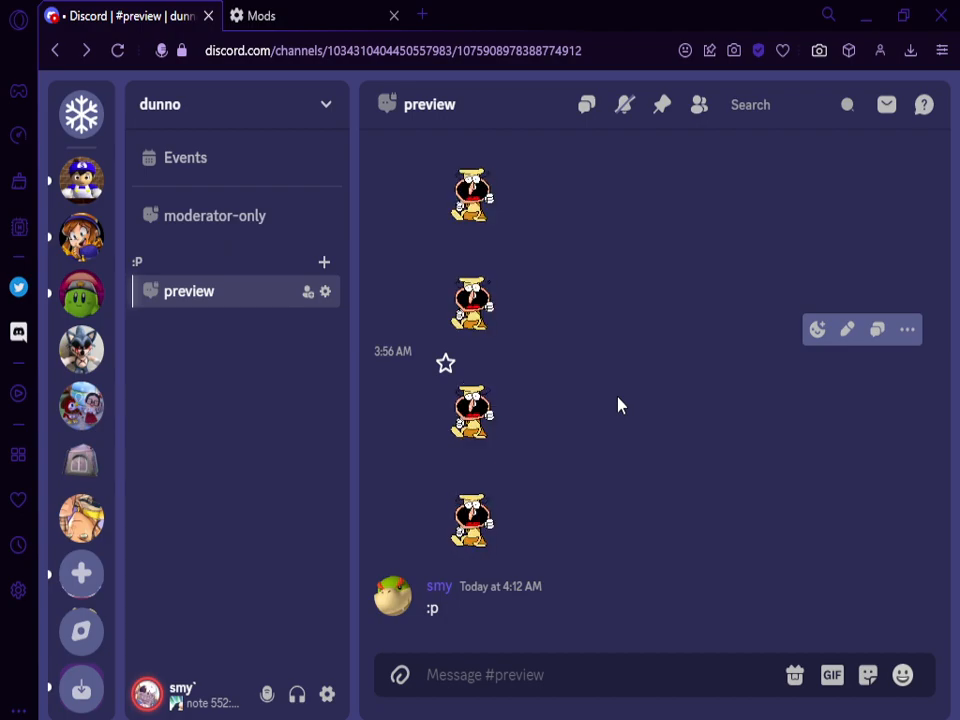
mouse_move(81, 632)
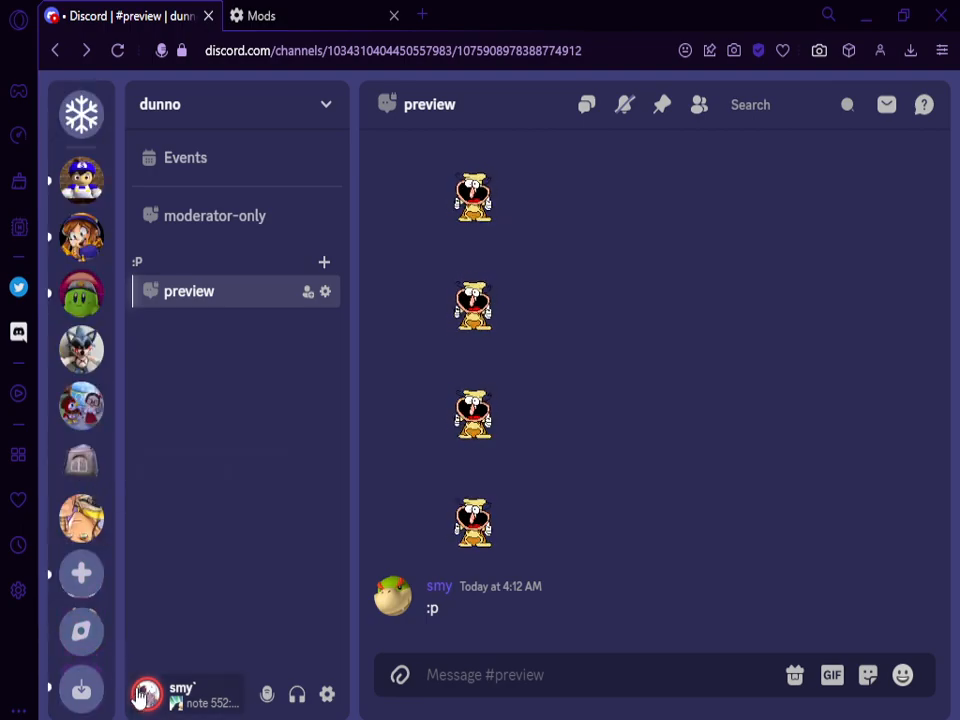
Step: Check your profile card and the GIF and emoji pickers in Pastel, then go to Mods
left_click(147, 694)
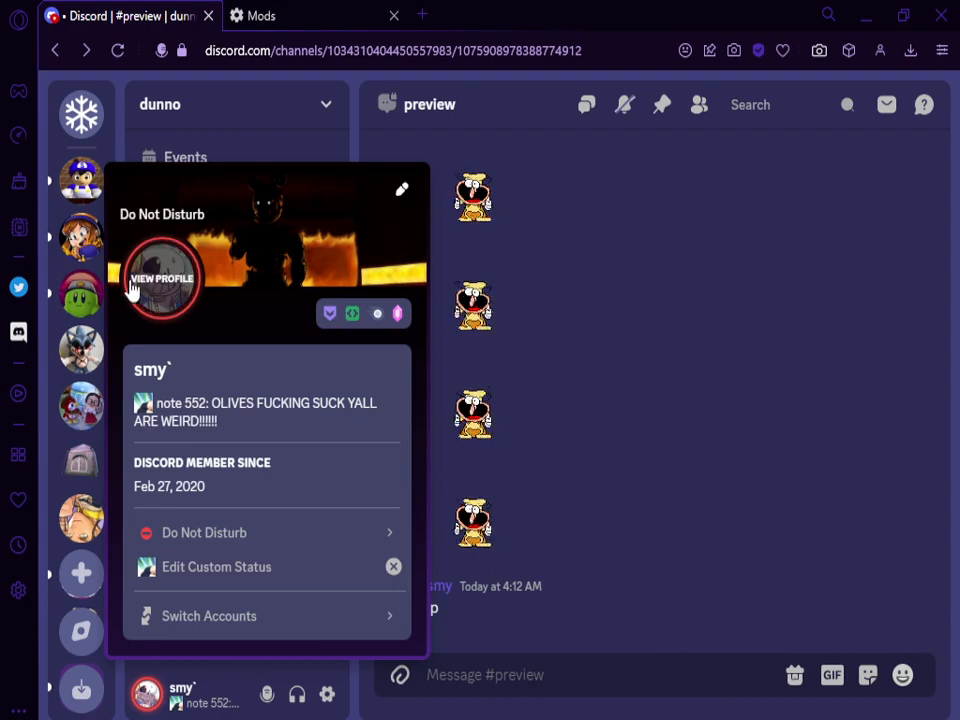
left_click(833, 675)
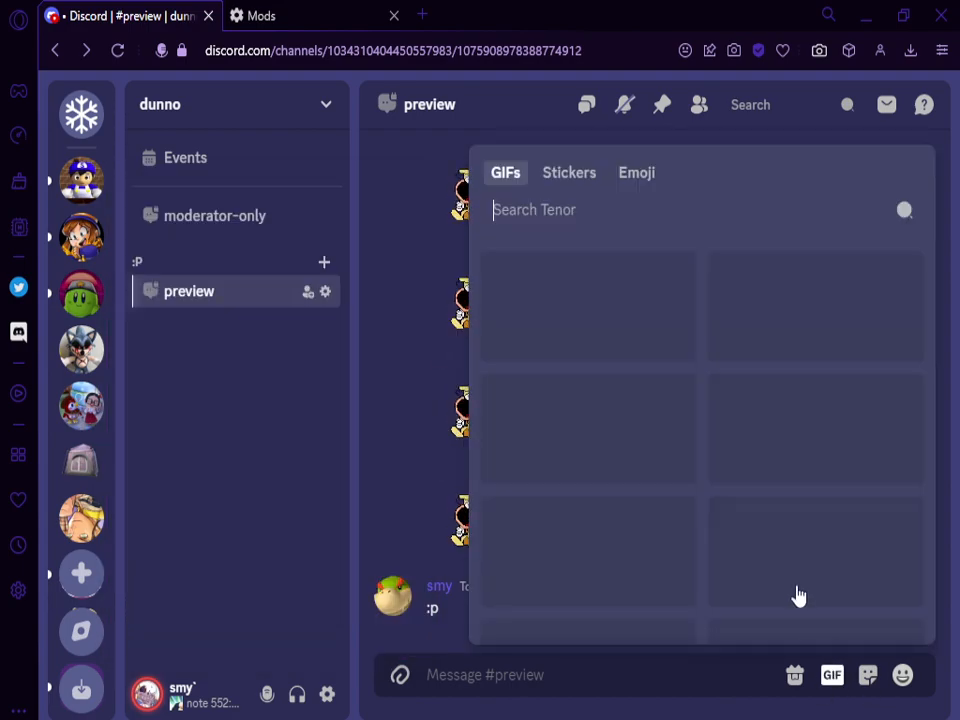
left_click(868, 675)
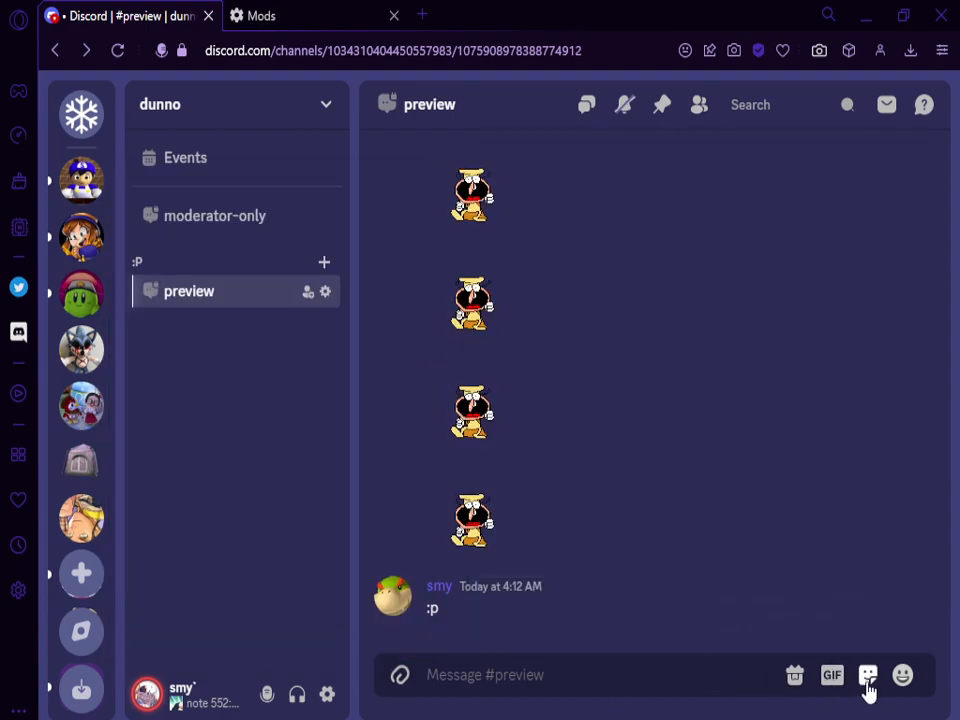
left_click(903, 675)
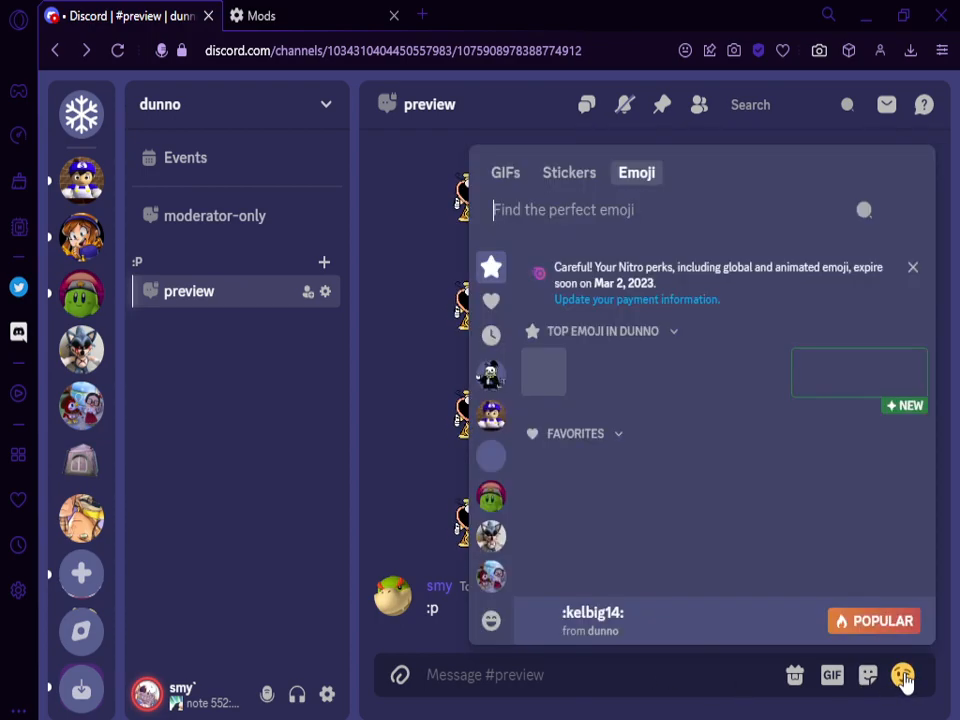
left_click(902, 675)
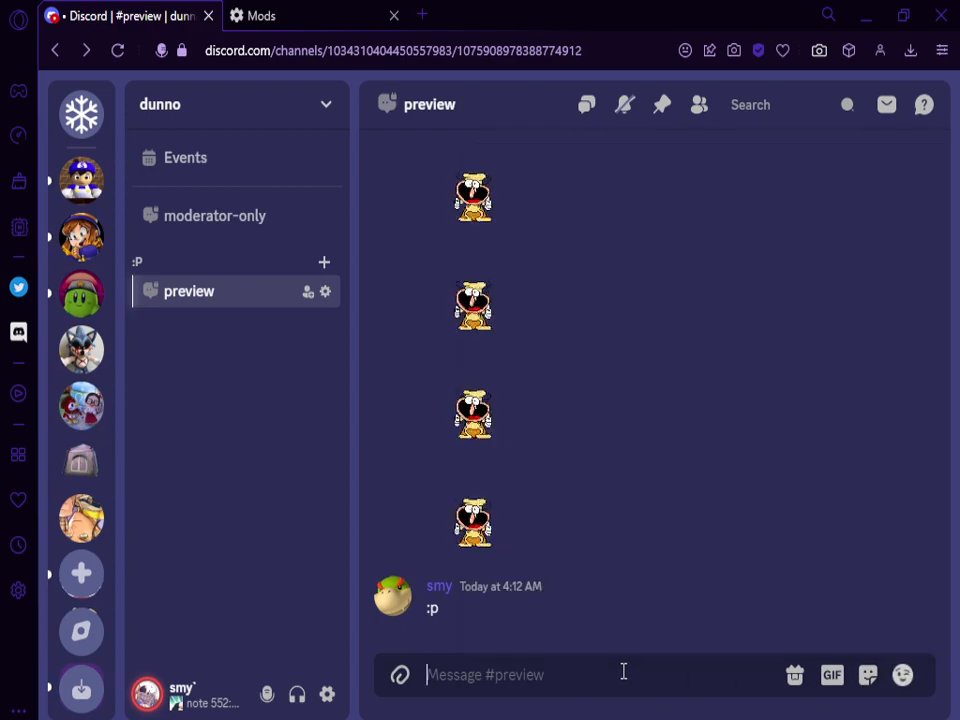
left_click(270, 18)
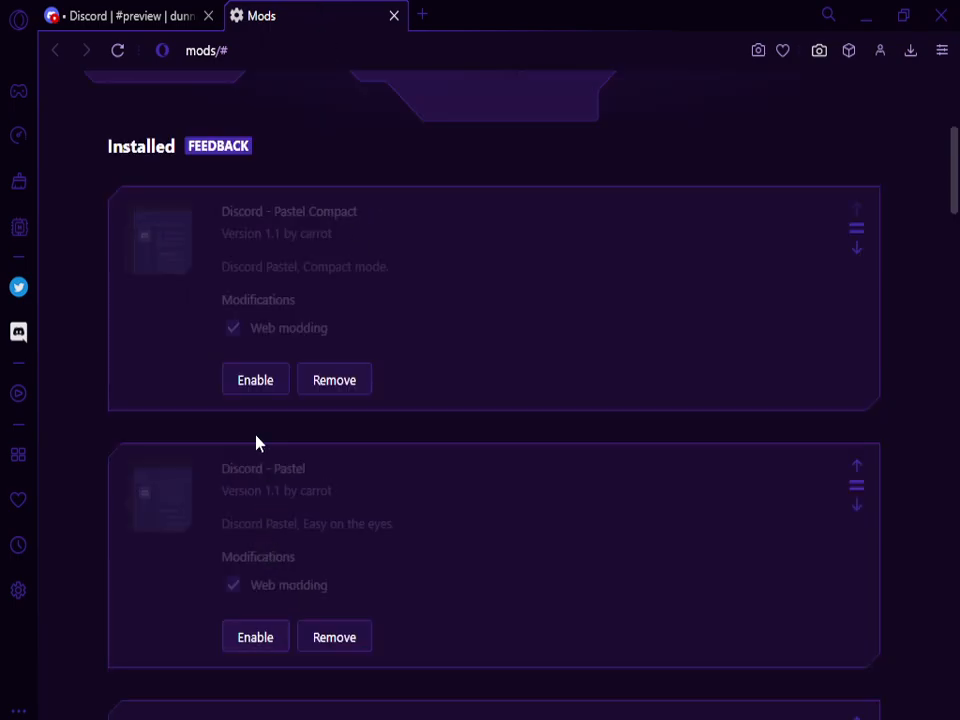
Step: Enable Discord - Pastel Compact, view its compact layout, then return to Mods
left_click(255, 379)
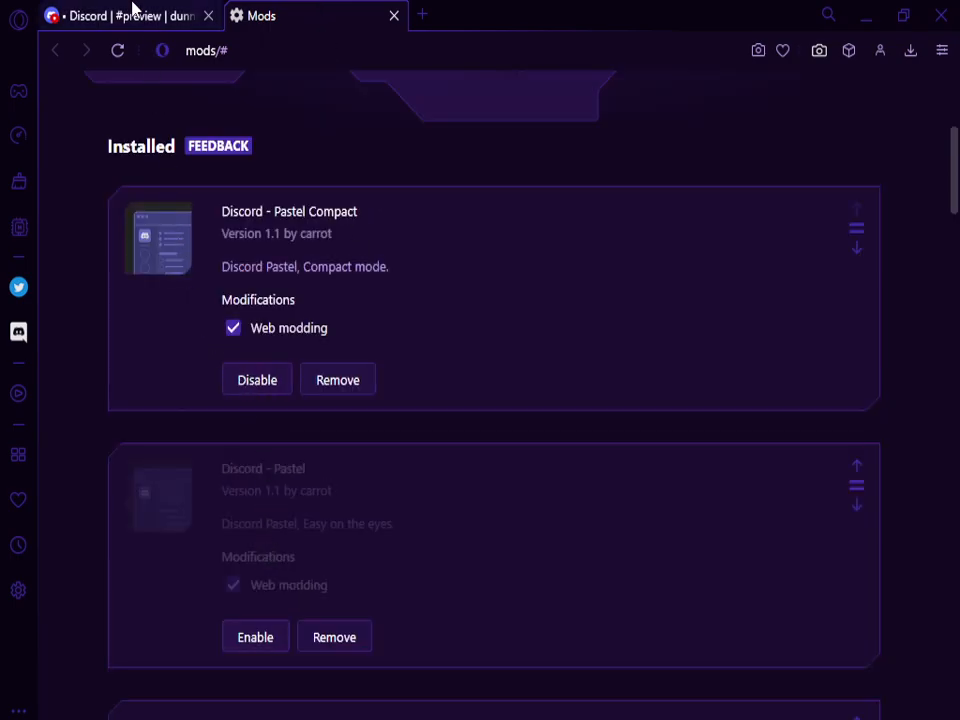
left_click(120, 18)
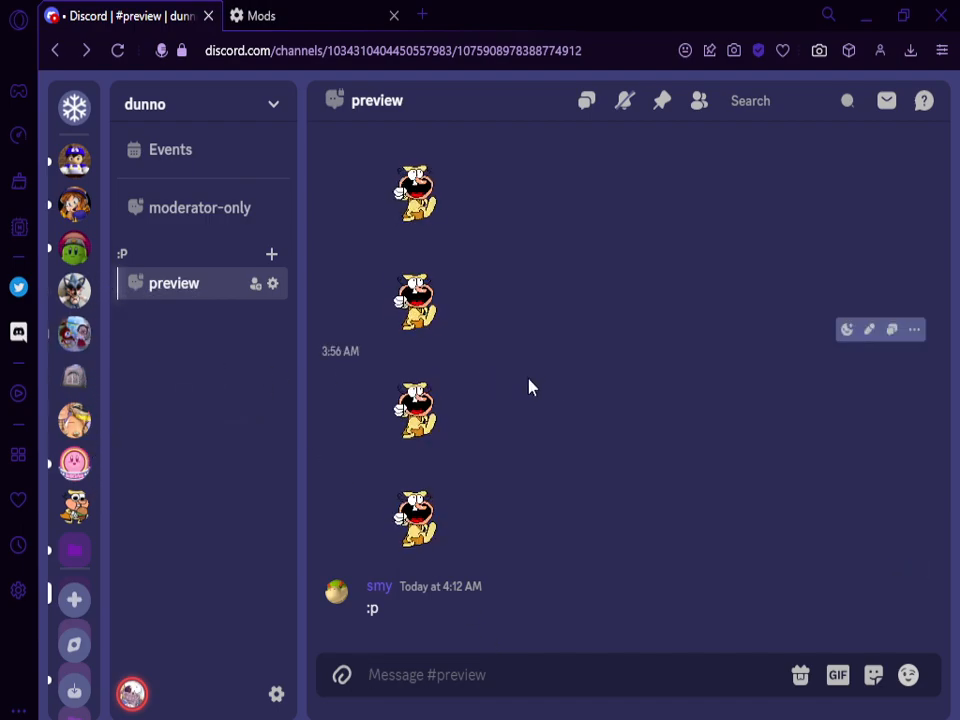
left_click(277, 16)
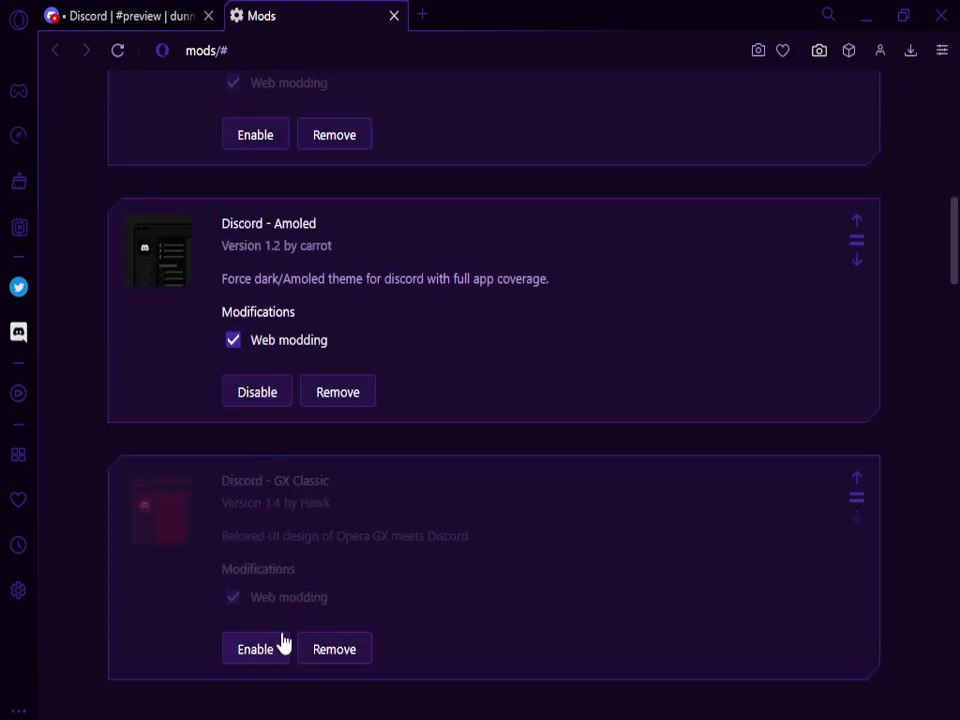
Step: View the Discord preview channel in the black Amoled theme
left_click(130, 17)
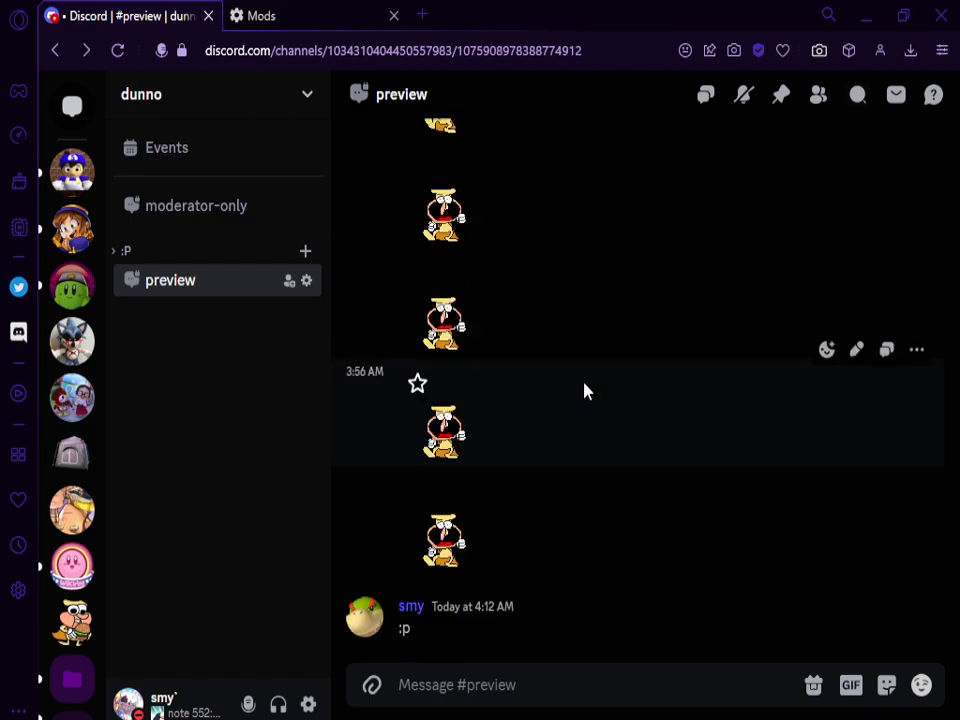
mouse_move(582, 422)
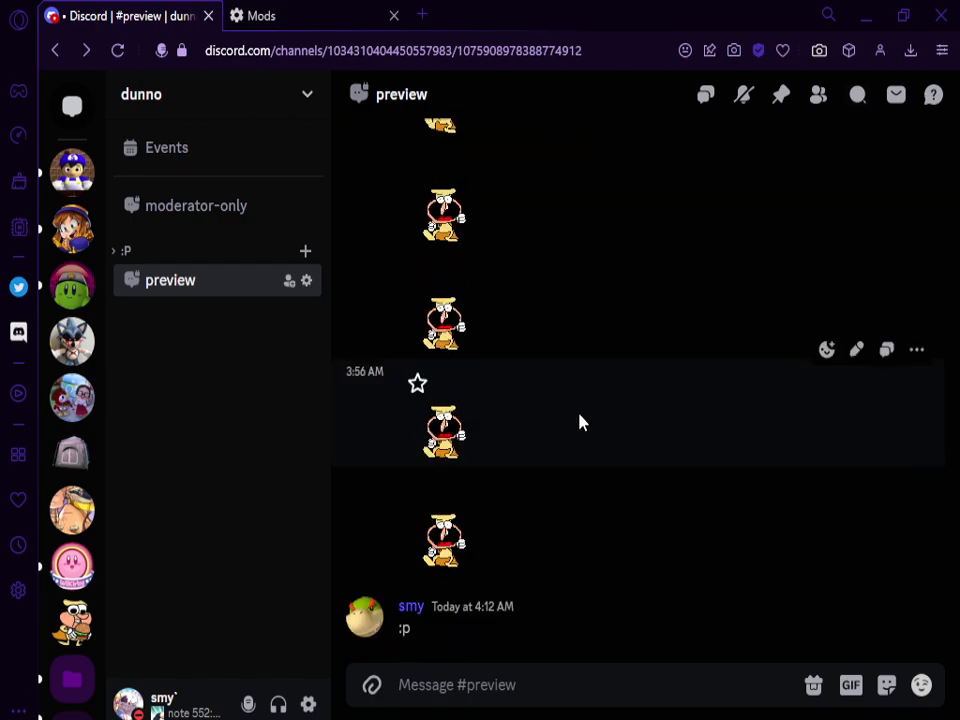